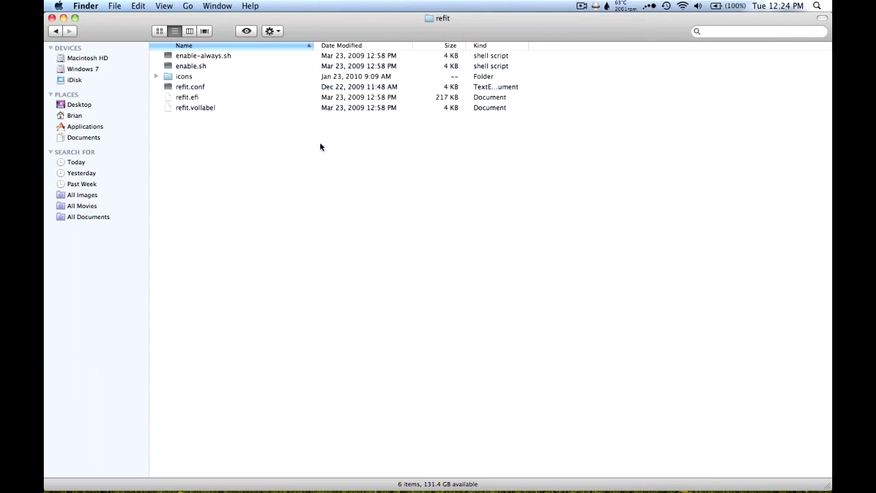
Open the icons folder inside the refit window to list its boot and OS icon files
{"action": "double_click", "coordinate": [183, 76]}
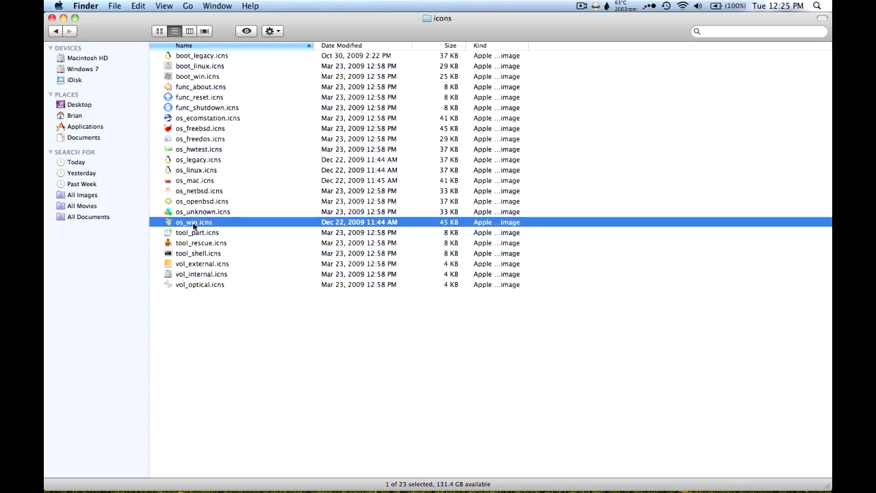